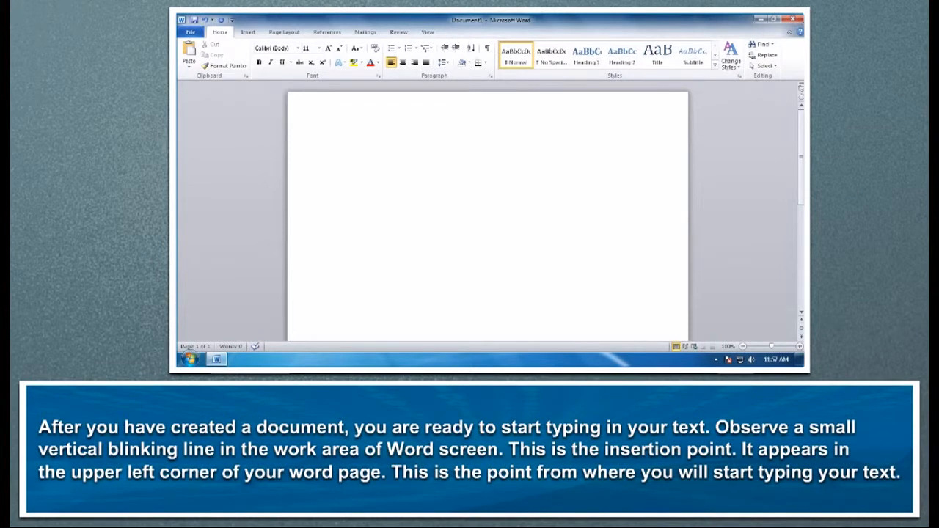
- Type the paragraph on Windows 7 not auto-expanding the tree view, ending "see the other parent folders."
{"action": "left_click", "coordinate": [323, 141]}
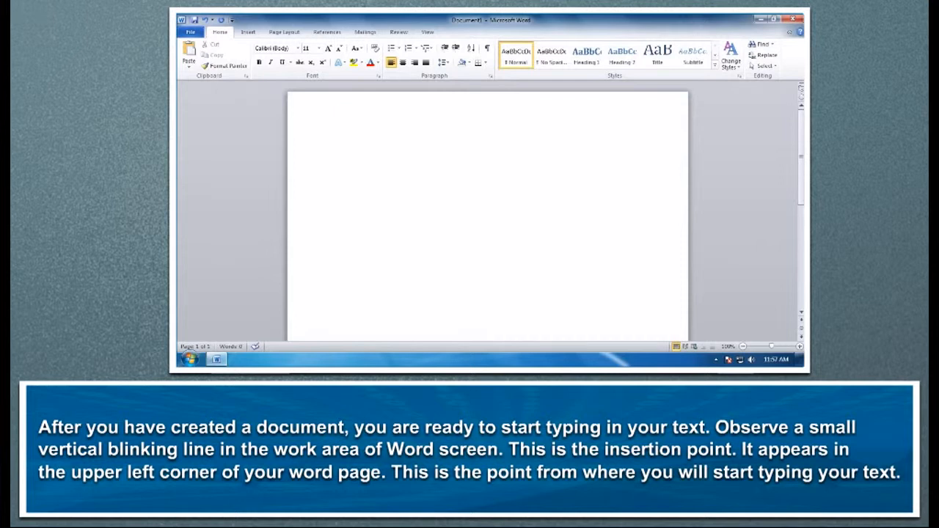
{"action": "type", "text": "Windows 7 by default does not auto expand the tree view when you"}
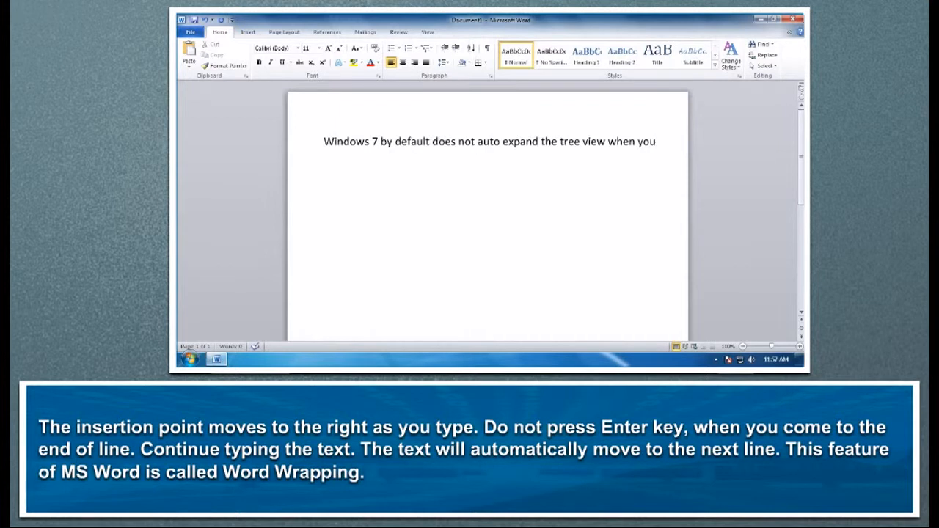
{"action": "type", "text": "navigate between folders. The result"}
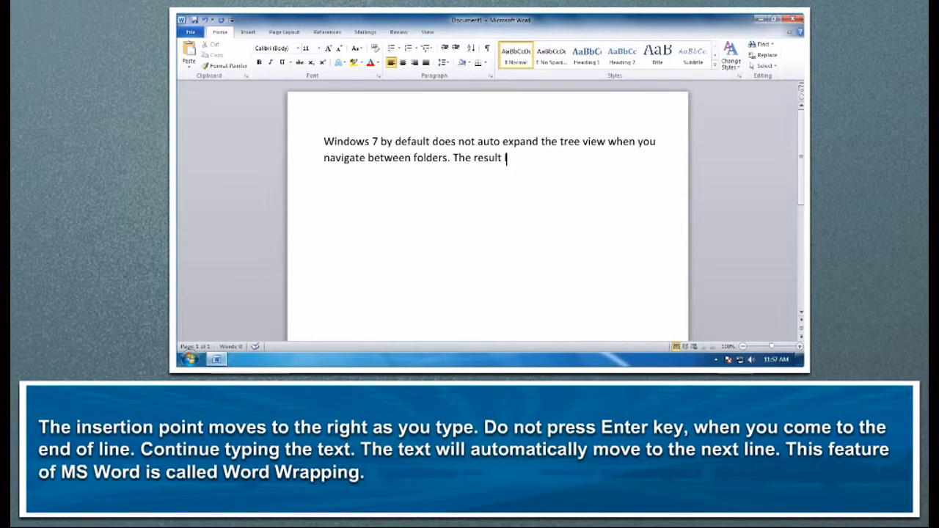
{"action": "type", "text": "being you don't see the usually"}
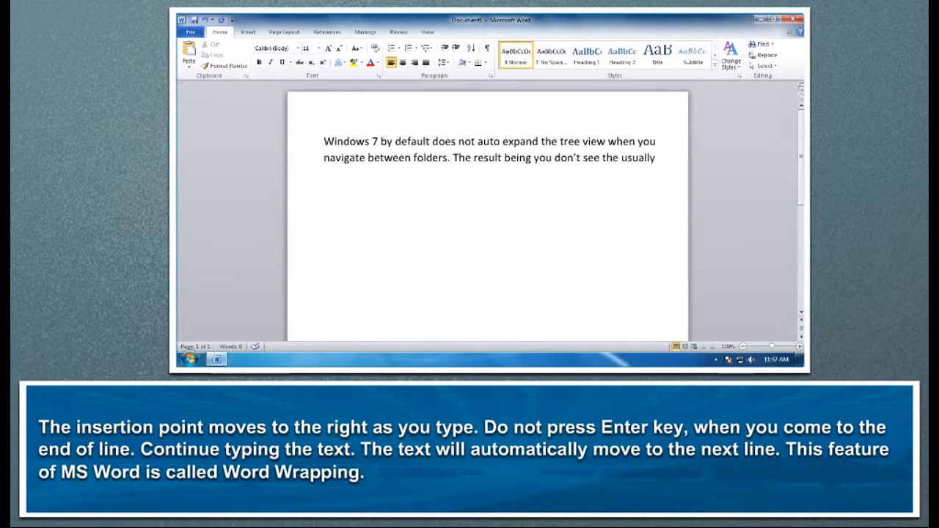
{"action": "type", "text": "tree hierarchy on the left pane. Whic"}
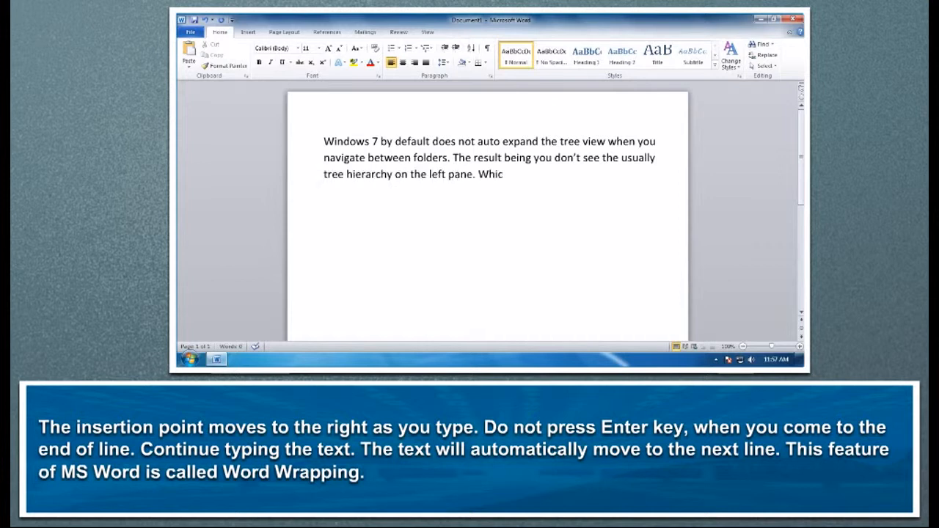
{"action": "type", "text": "h makes it quite painful if you"}
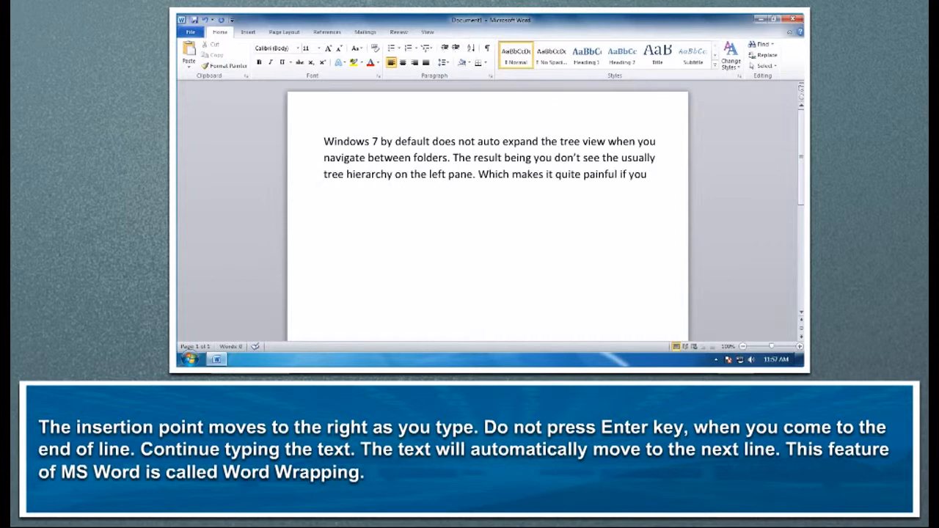
{"action": "type", "text": "want to go up a few levels or see the other parent folders."}
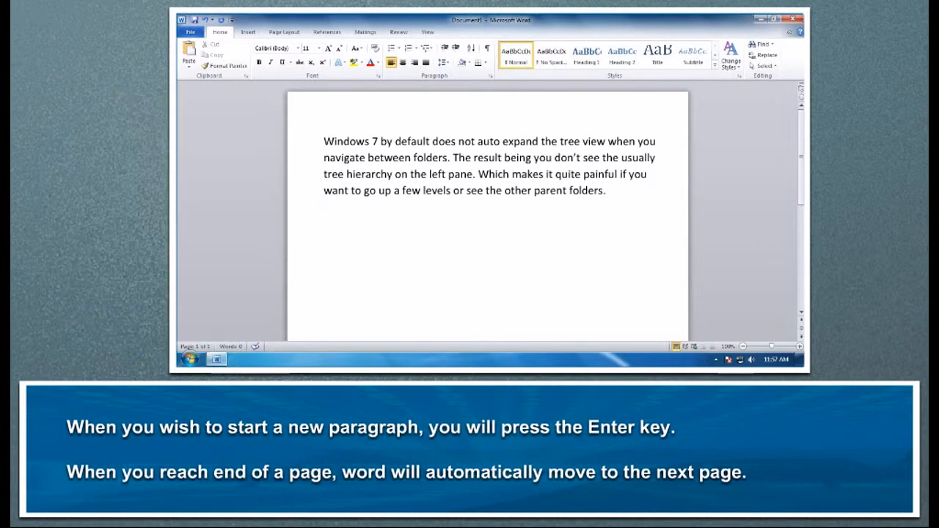
- Type the paragraph on the Navigation Pane folder option and Alt + T / Organize restoring the tree view
{"action": "type", "text": "Luckily there is a new Folder Option called Navigation Pane to switch"}
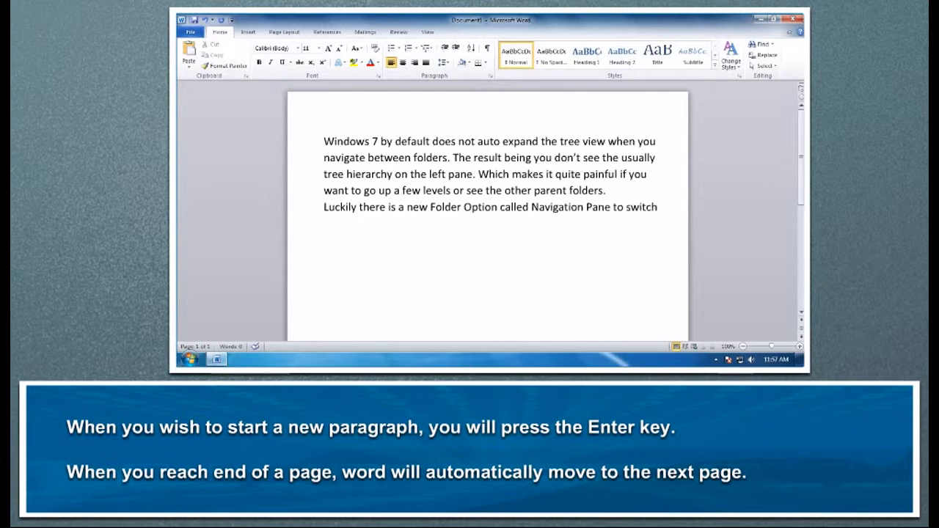
{"action": "type", "text": "them back on again. You need to press Alt + T or Organize –> Folder Search Options in Windows Explorer to get to the dialog.Switch both"}
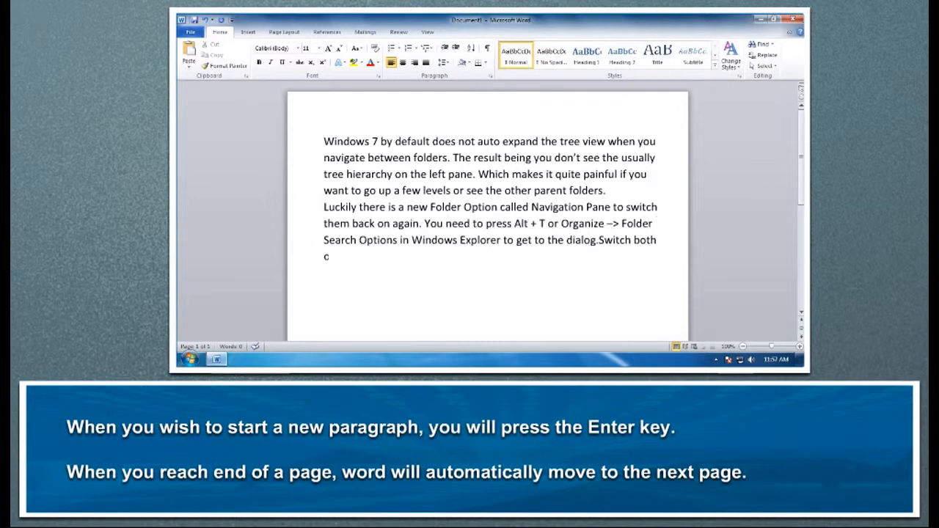
{"action": "type", "text": "of them on and you get the tree view back."}
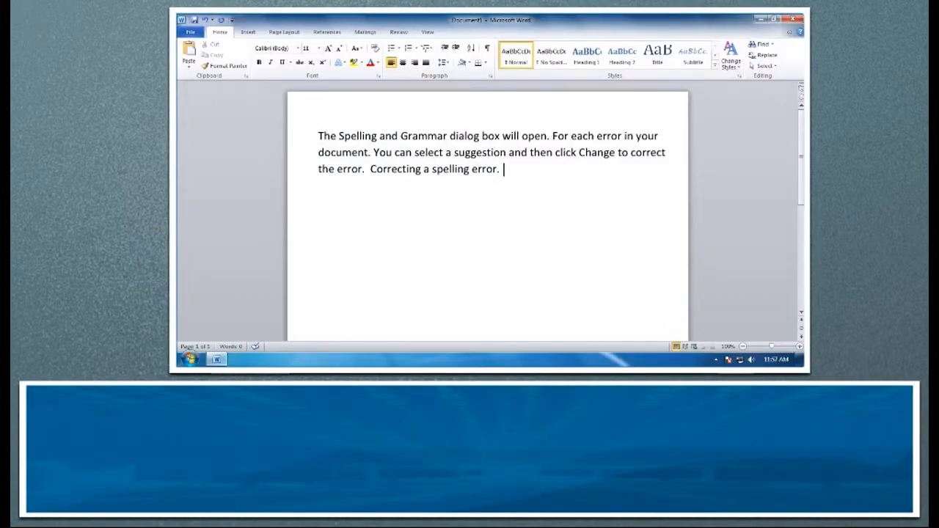
{"action": "mouse_move", "coordinate": [675, 324]}
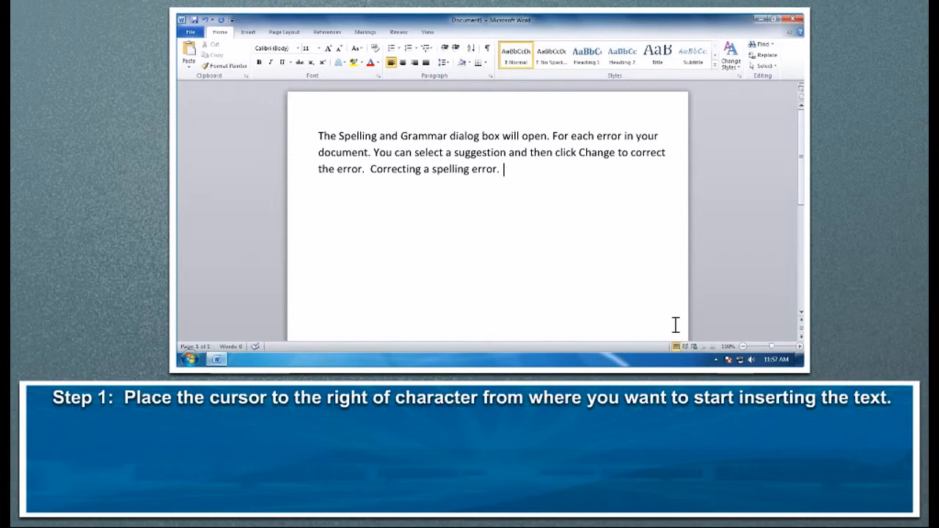
- Place the insertion point right after 'document' in the second sentence
{"action": "left_click", "coordinate": [370, 151]}
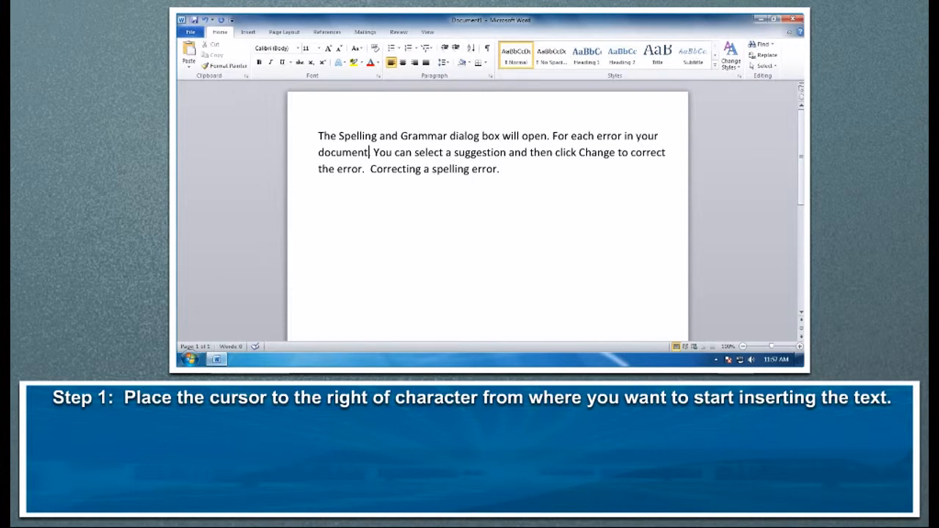
{"action": "mouse_move", "coordinate": [304, 236]}
{"action": "type", "text": ", Word will try to o"}
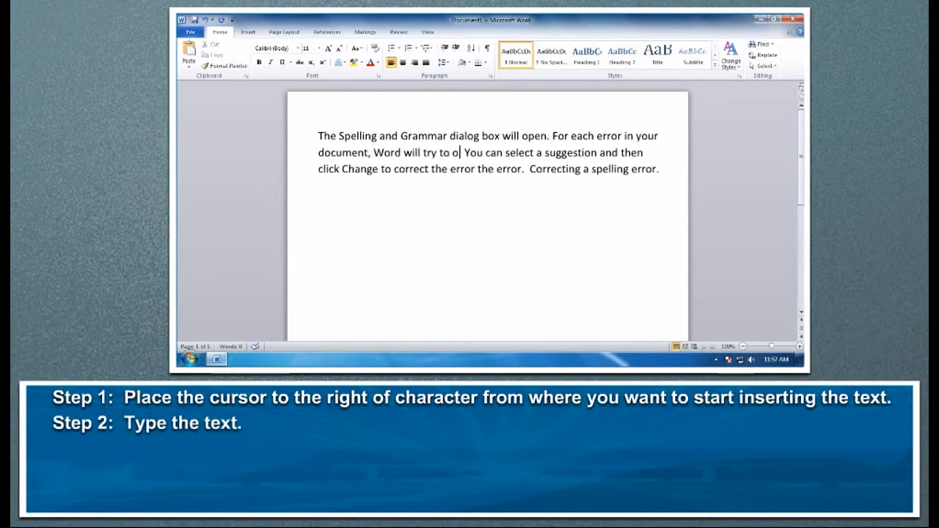
- Finish 'offer one or more suggestions' and add a blank line after 'You can'
{"action": "type", "text": "ffer one or more suggestions.You"}
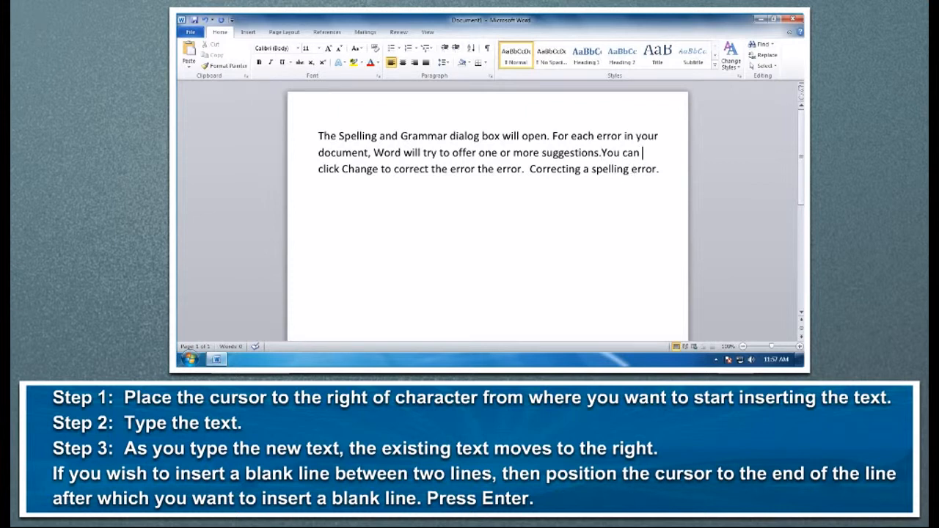
{"action": "mouse_move", "coordinate": [582, 226]}
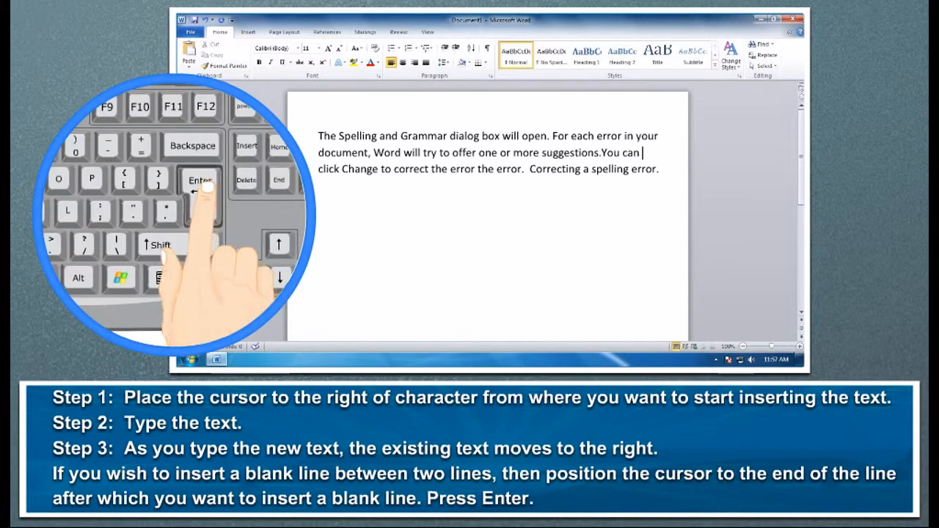
{"action": "key", "text": "enter"}
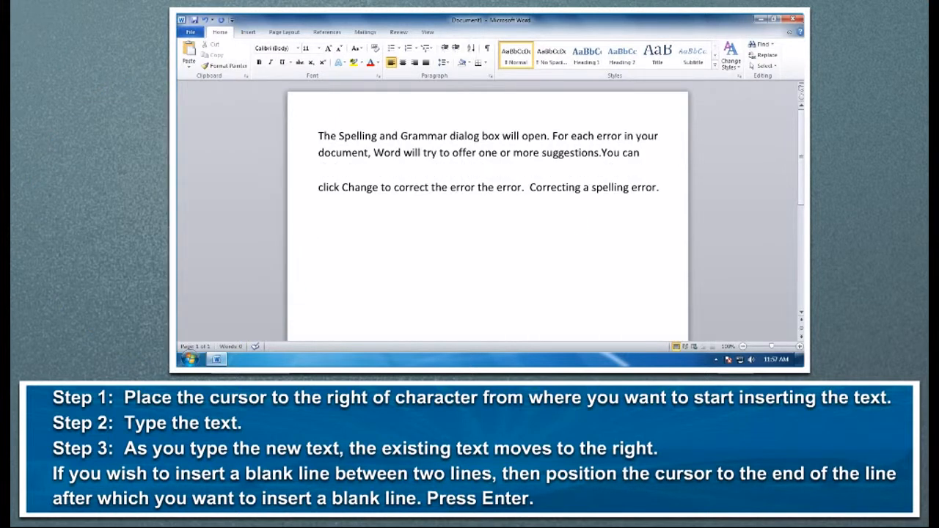